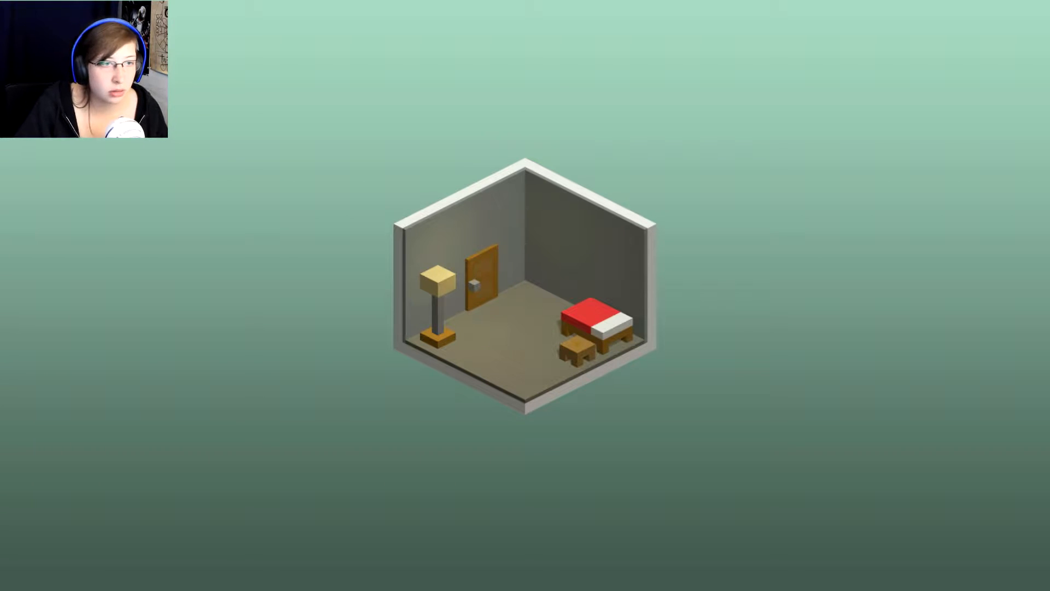
# - Open the bedroom door and walk through to the desk-and-bookshelf room
pyautogui.click(481, 274)
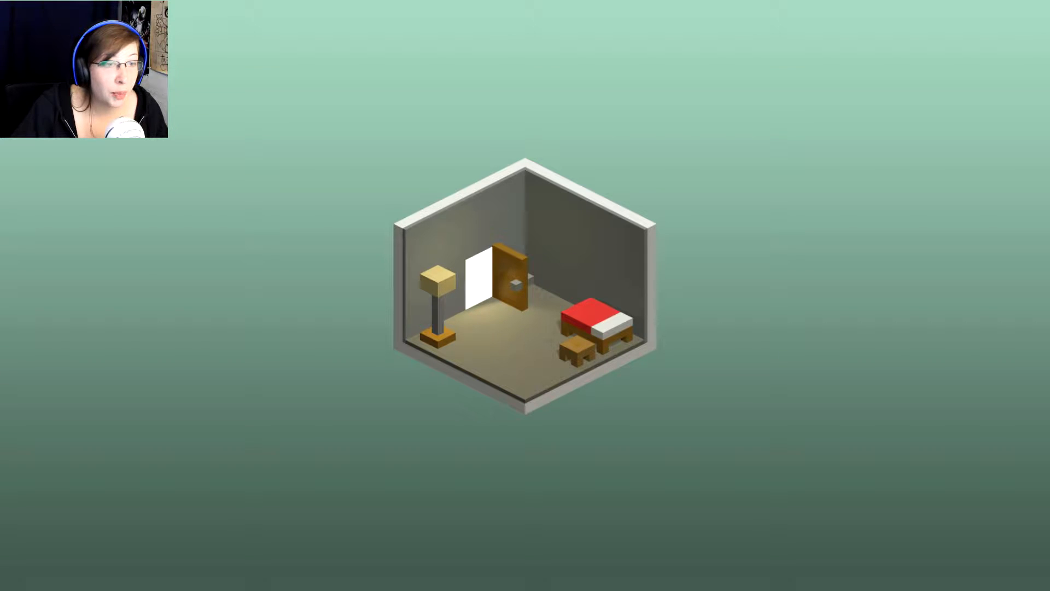
pyautogui.click(482, 274)
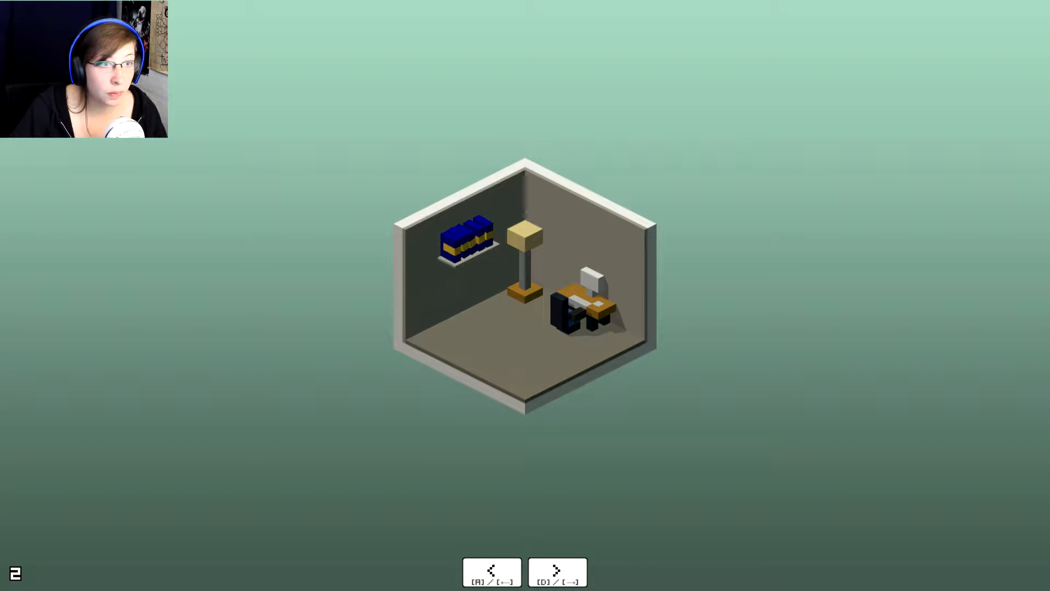
# - Rotate the desk room and bedroom to survey their walls, ending back in the desk room
pyautogui.click(557, 571)
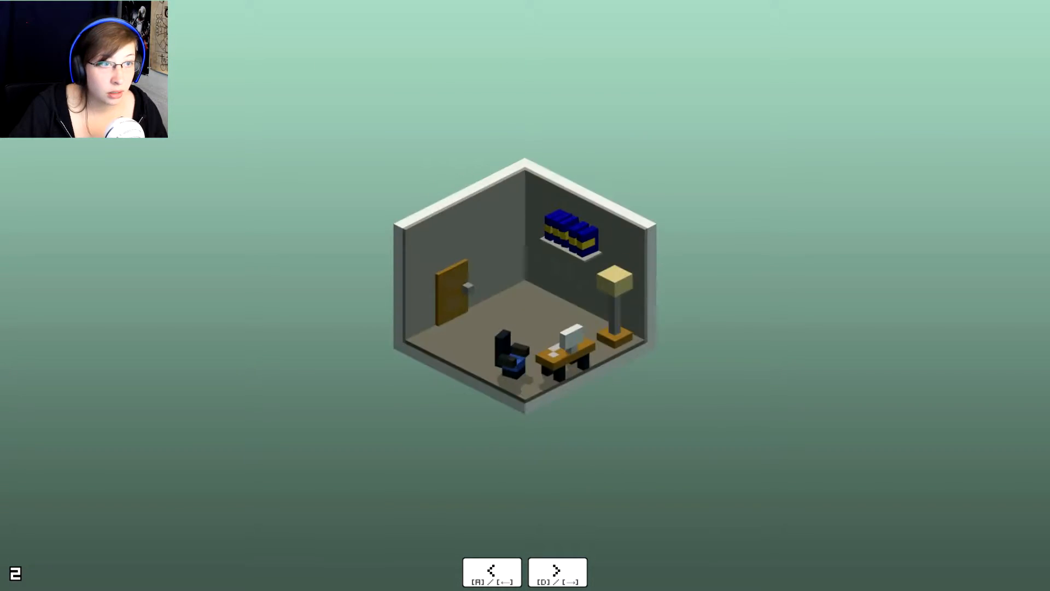
pyautogui.click(492, 570)
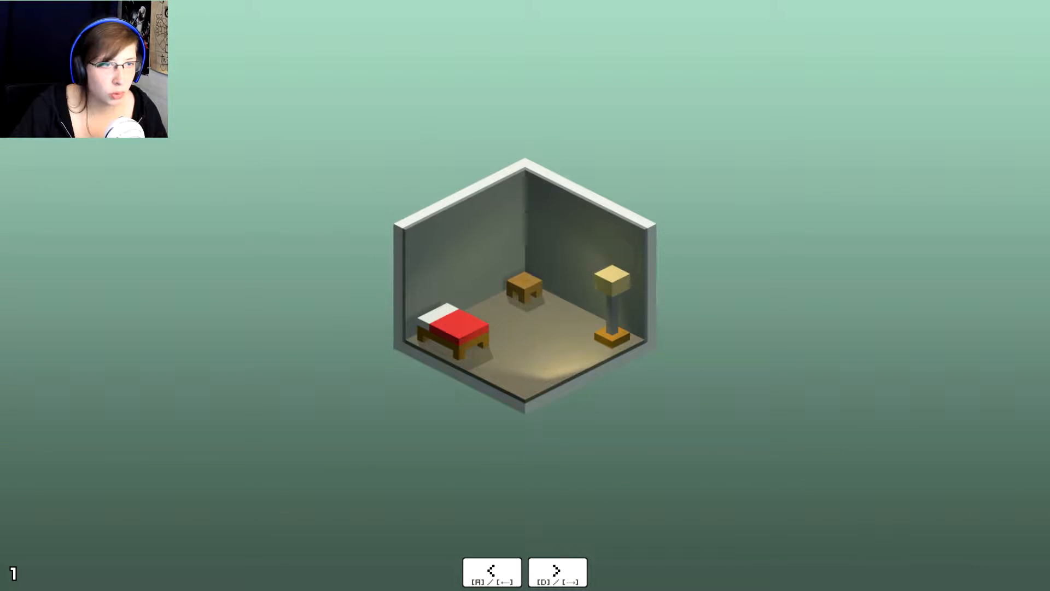
pyautogui.click(557, 571)
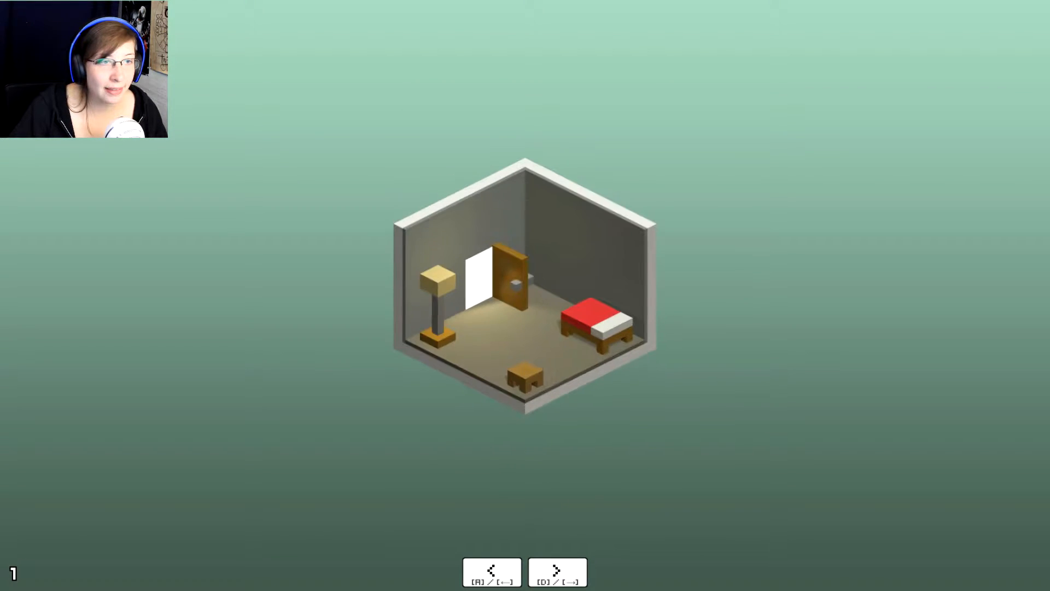
pyautogui.click(557, 570)
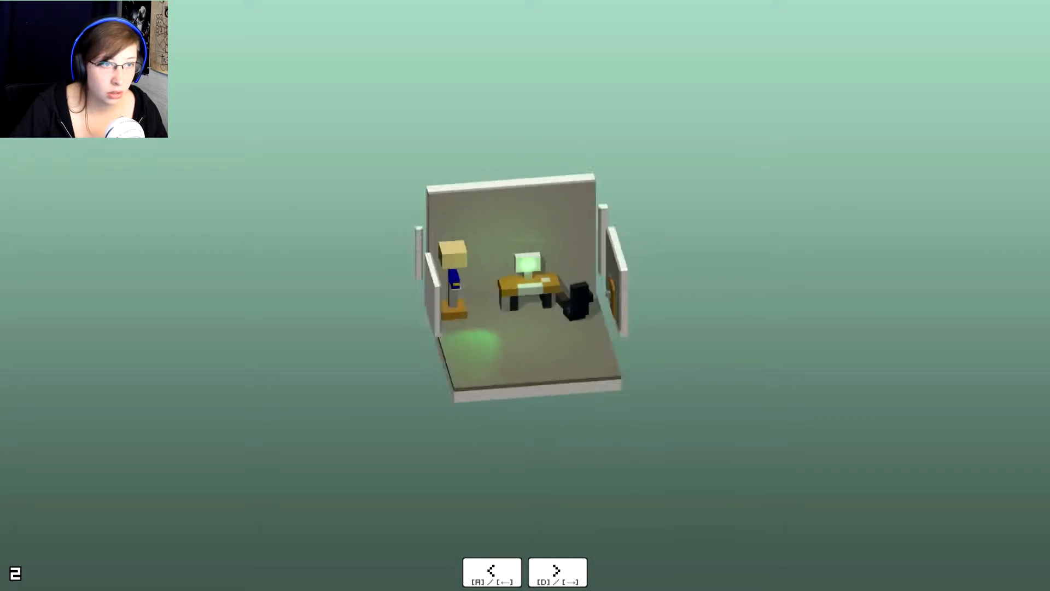
# - Light up code 2553 on the computer, open the door, and enter room three
pyautogui.click(558, 571)
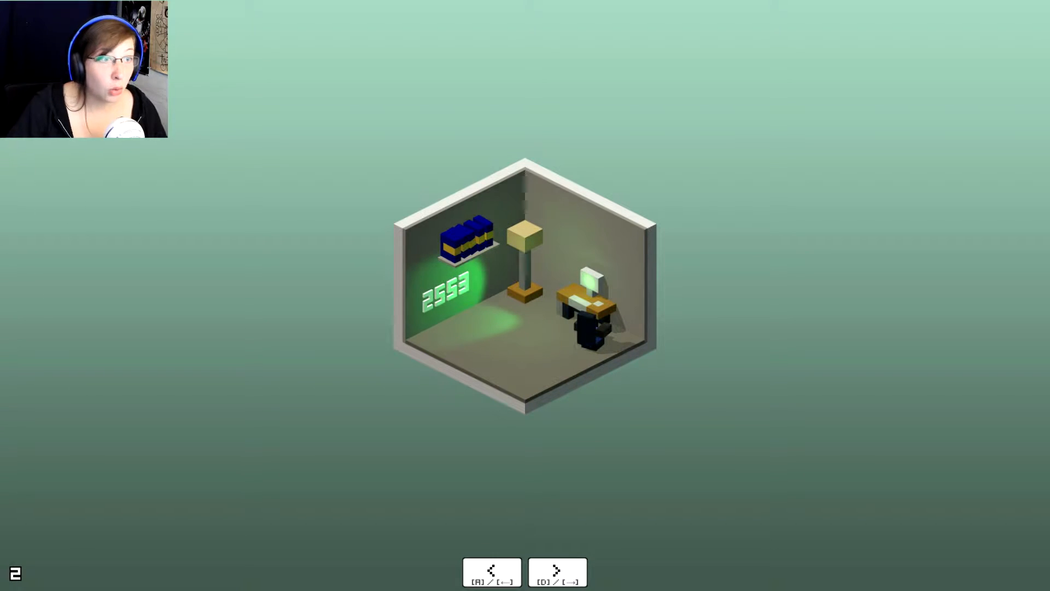
pyautogui.click(557, 570)
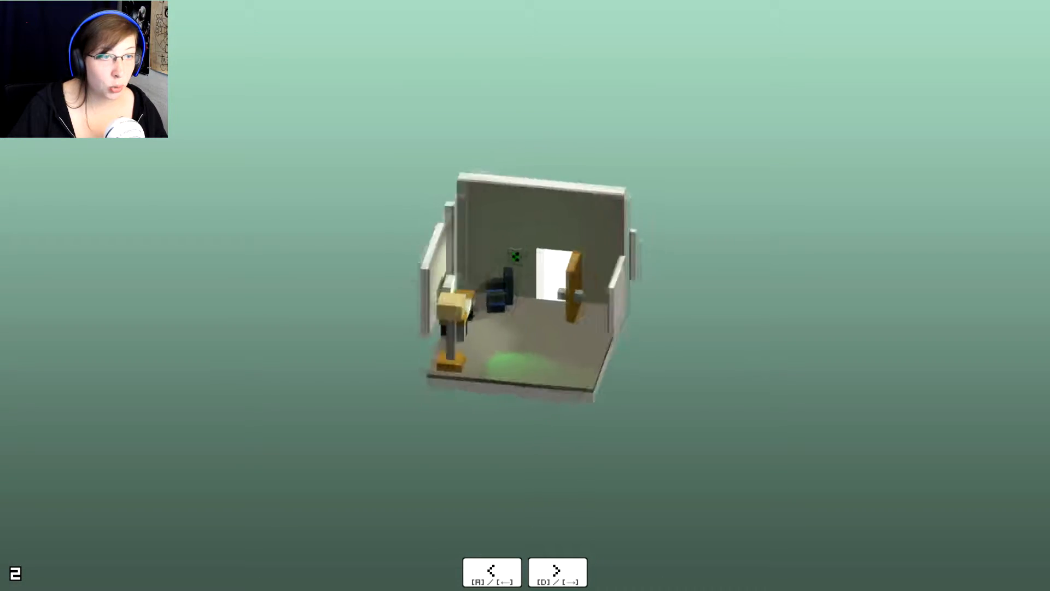
pyautogui.click(556, 571)
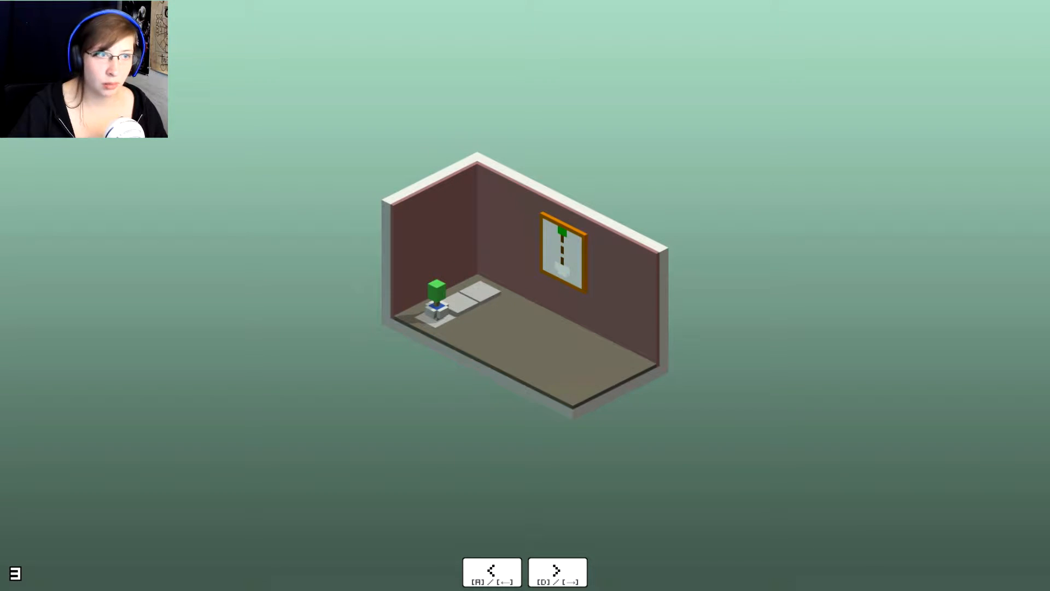
# - Rotate the maroon room and raise the pedestal pole so the framed picture swings open
pyautogui.click(557, 571)
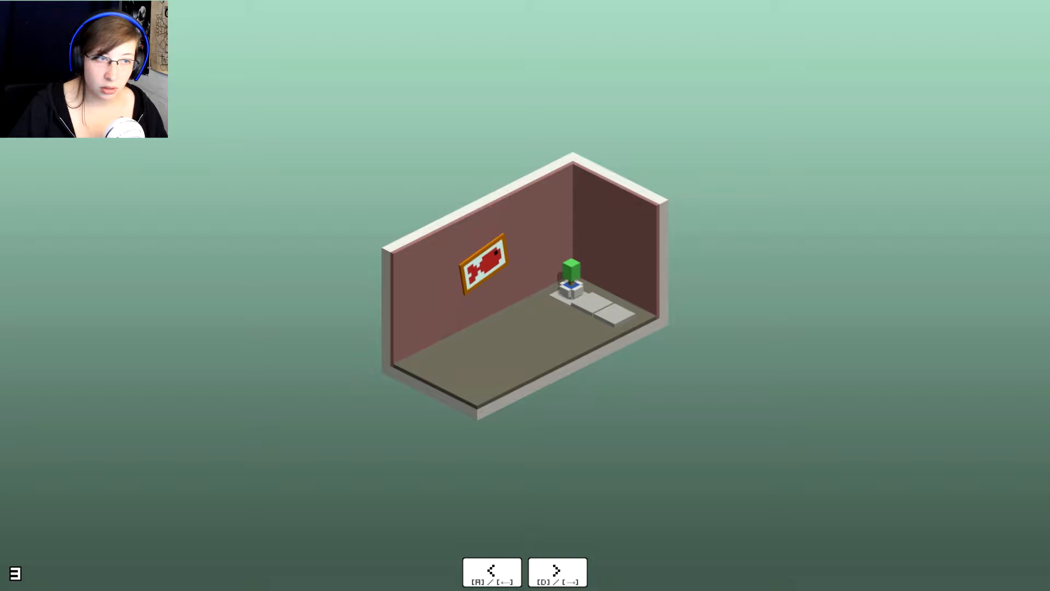
pyautogui.click(557, 571)
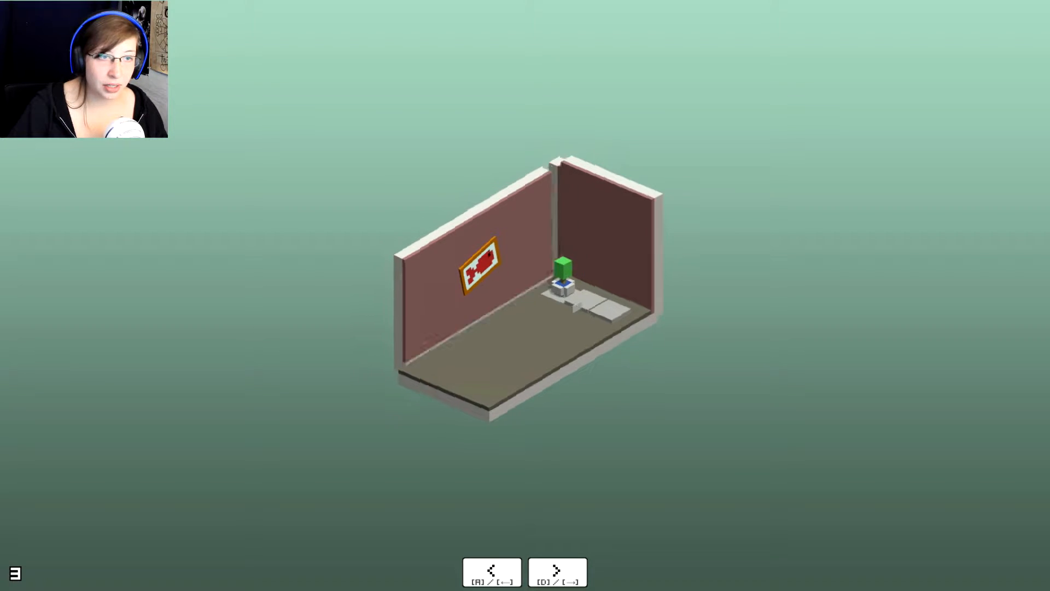
pyautogui.click(493, 571)
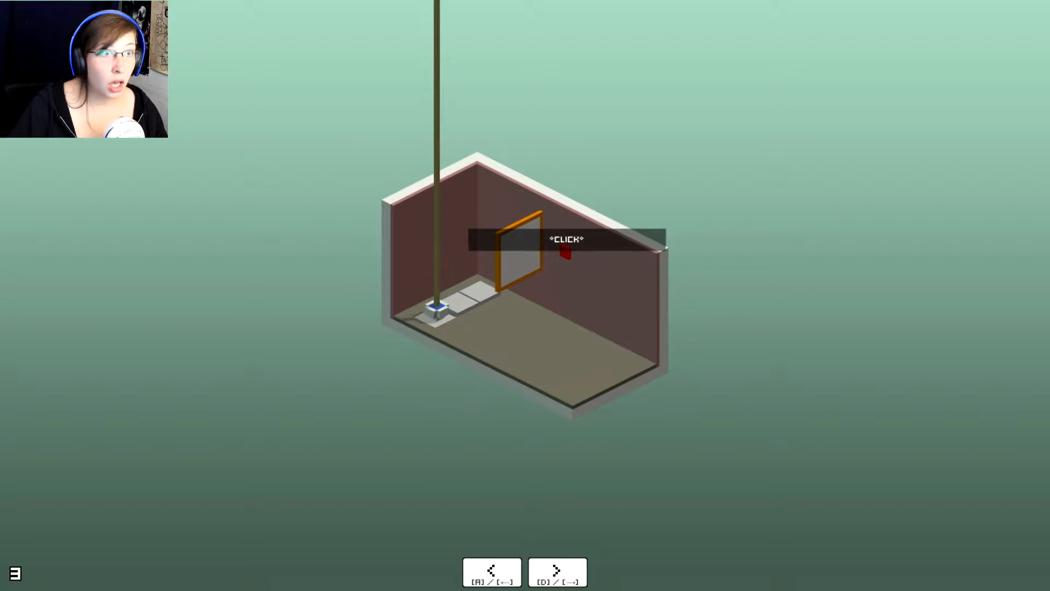
pyautogui.click(564, 253)
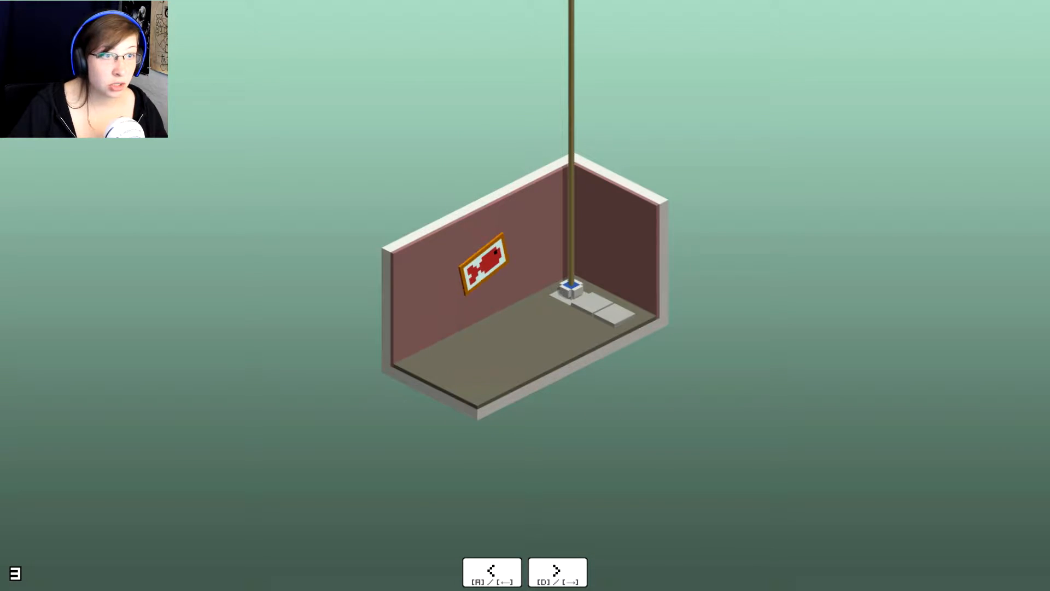
pyautogui.click(557, 570)
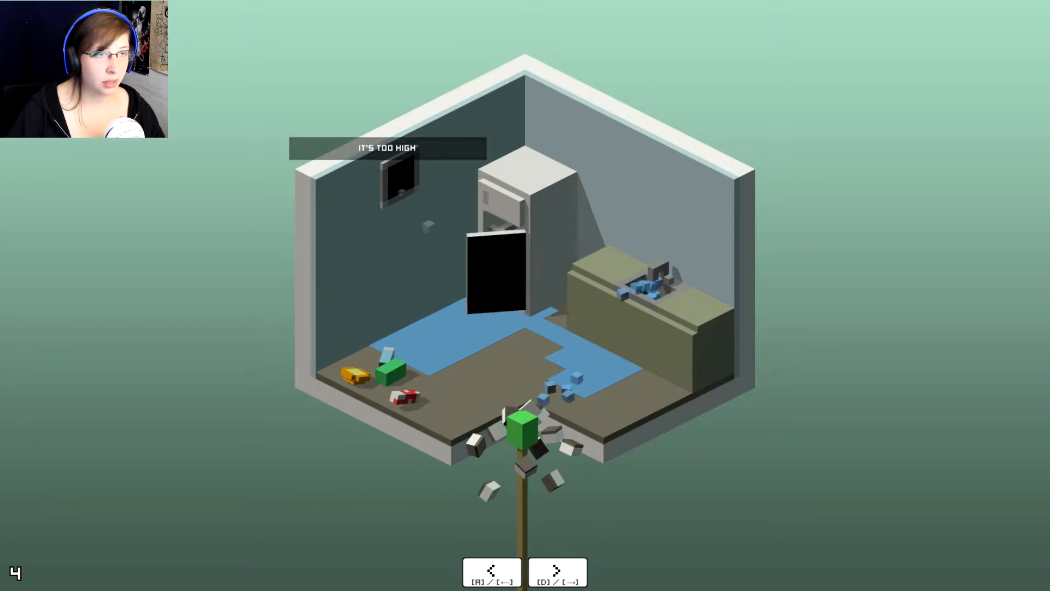
# - Rotate the flooded kitchen and push the green-topped pole up through the floor
pyautogui.click(557, 571)
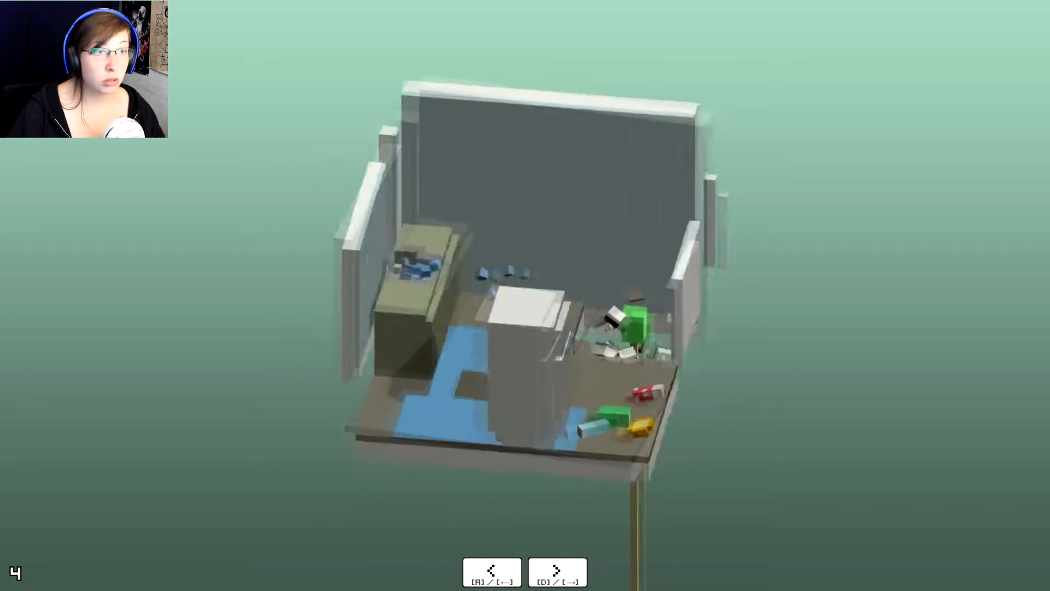
pyautogui.click(557, 571)
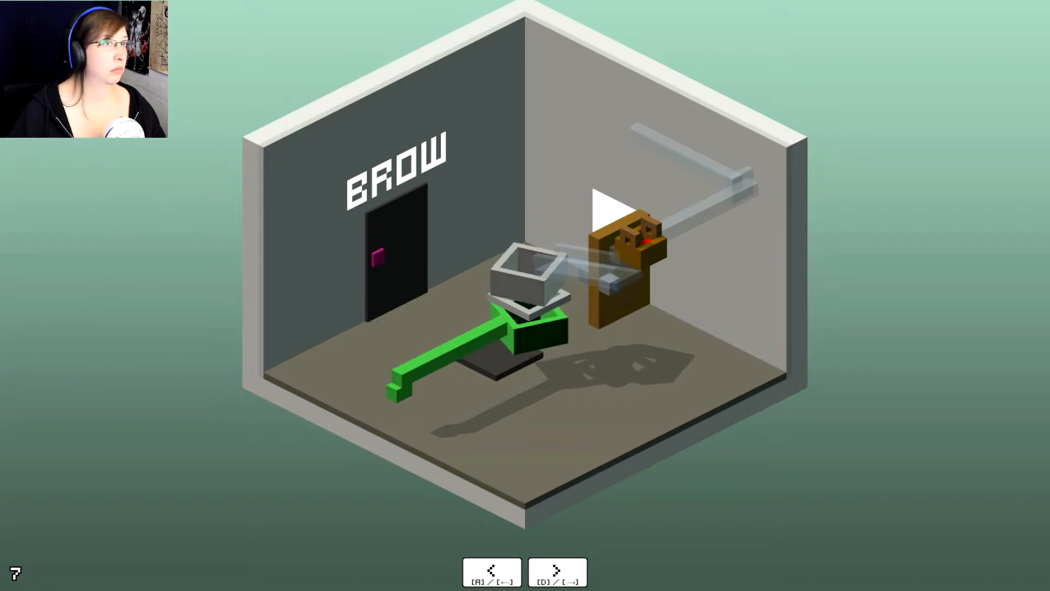
# - Rotate the BROW room, open its door, and enter room 7.1 with the voxel tree
pyautogui.click(557, 571)
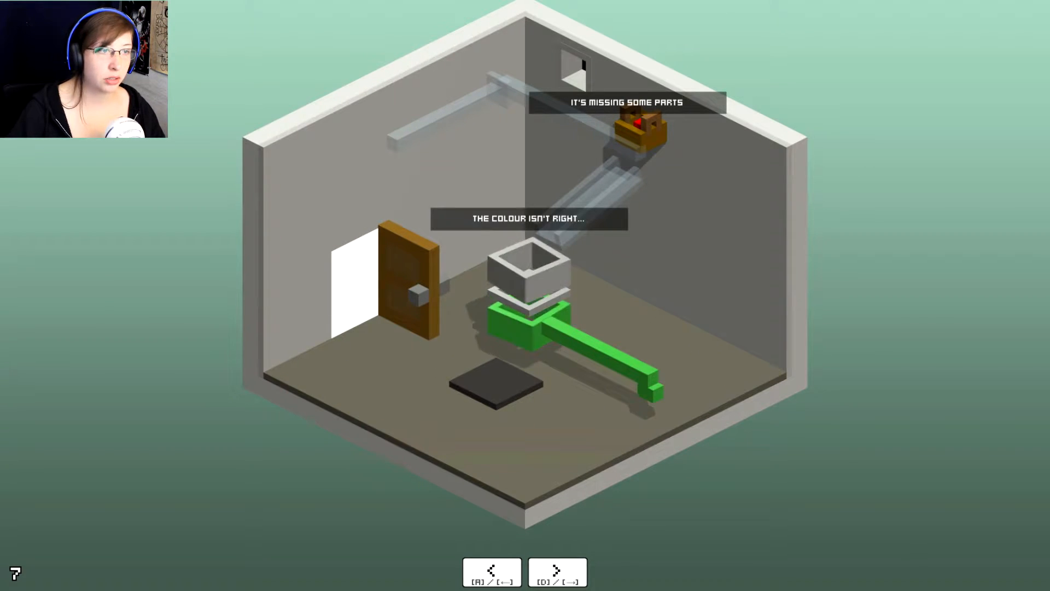
pyautogui.click(557, 570)
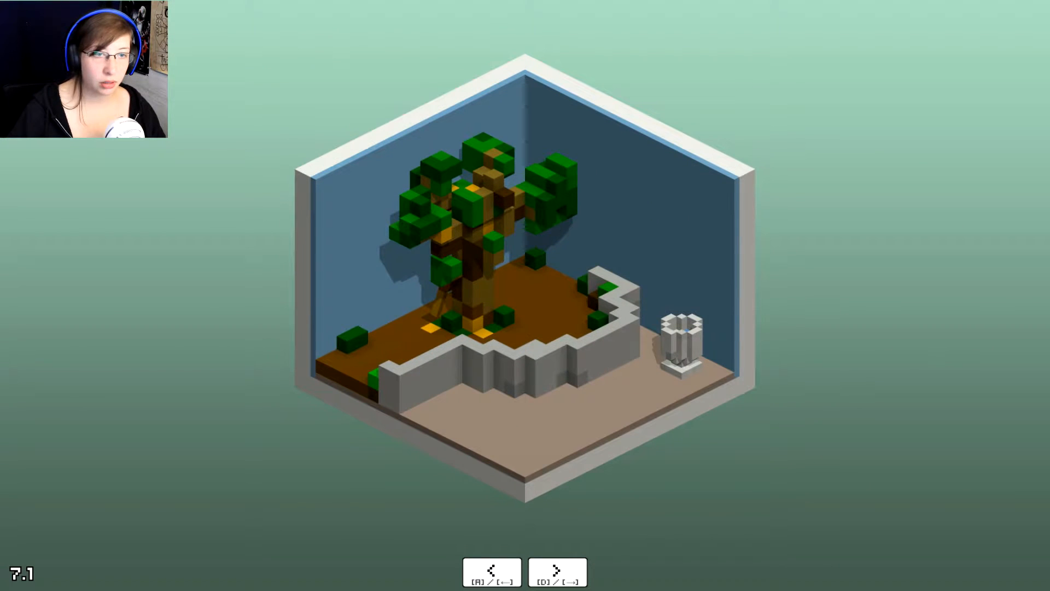
# - Rotate the tree room, set the white stand spraying, and exit back to room 7
pyautogui.click(558, 570)
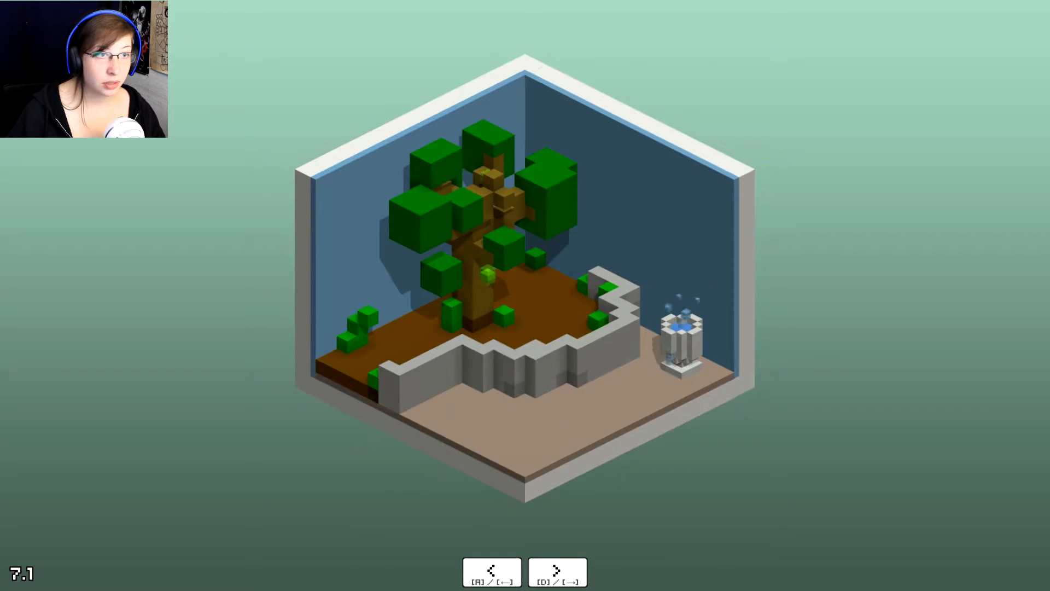
pyautogui.click(558, 570)
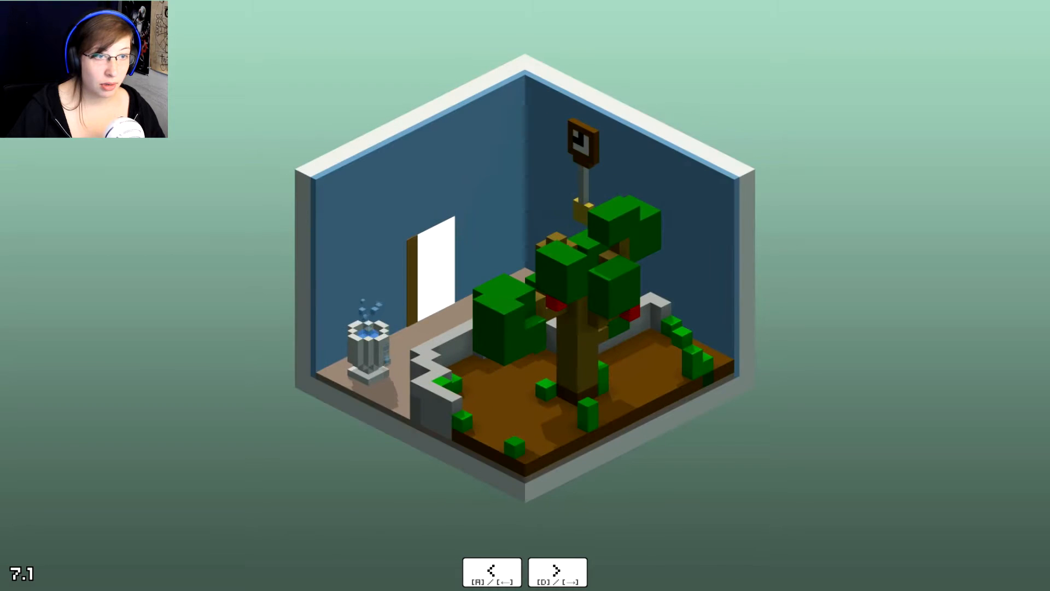
pyautogui.click(492, 571)
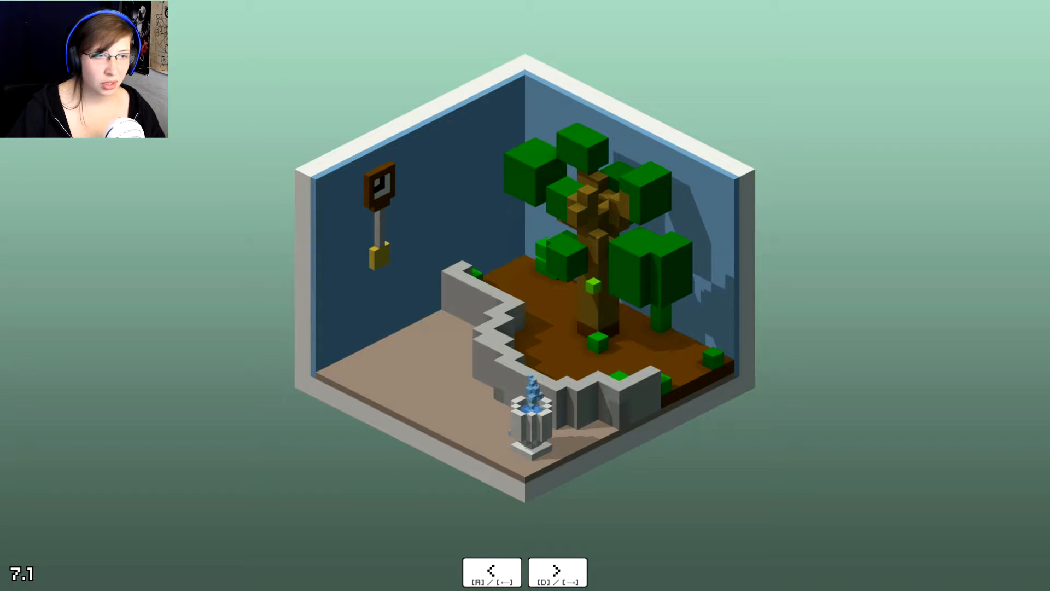
pyautogui.click(557, 573)
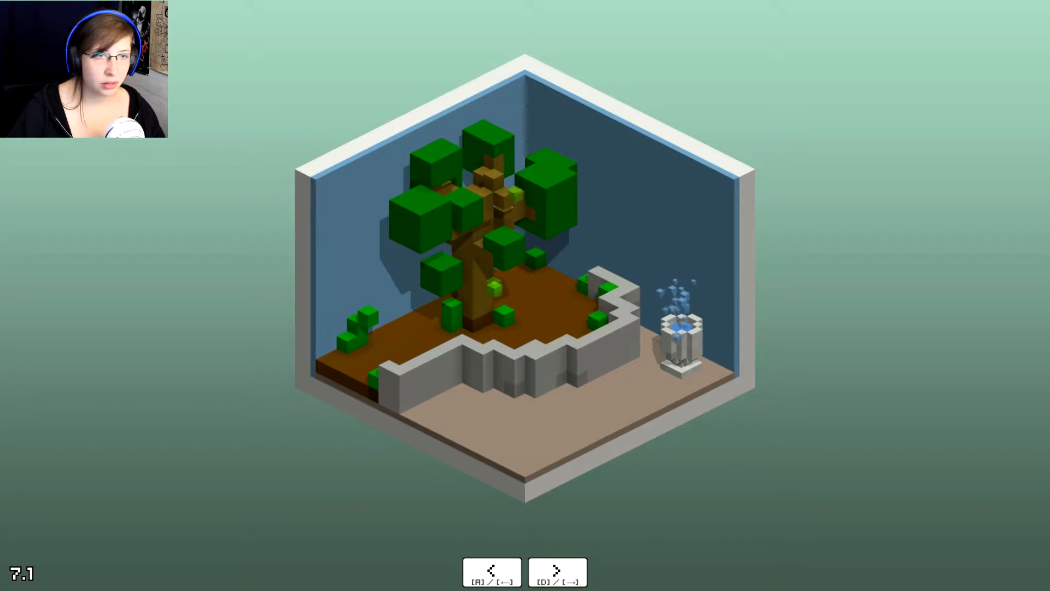
pyautogui.click(558, 571)
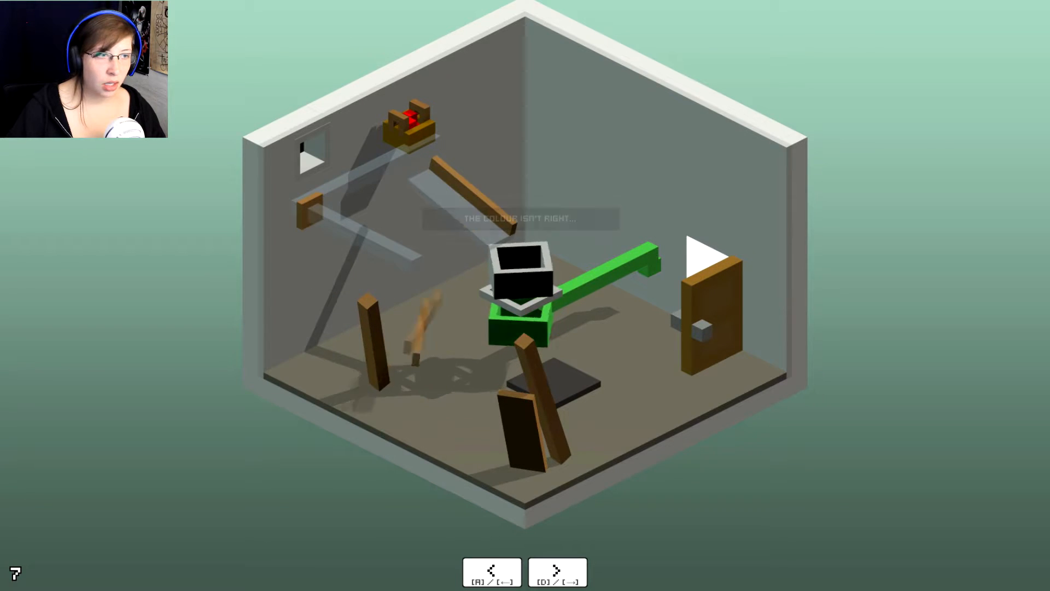
# - Rotate room 7 to read the BROW door and hints, then re-enter the tree room
pyautogui.click(558, 571)
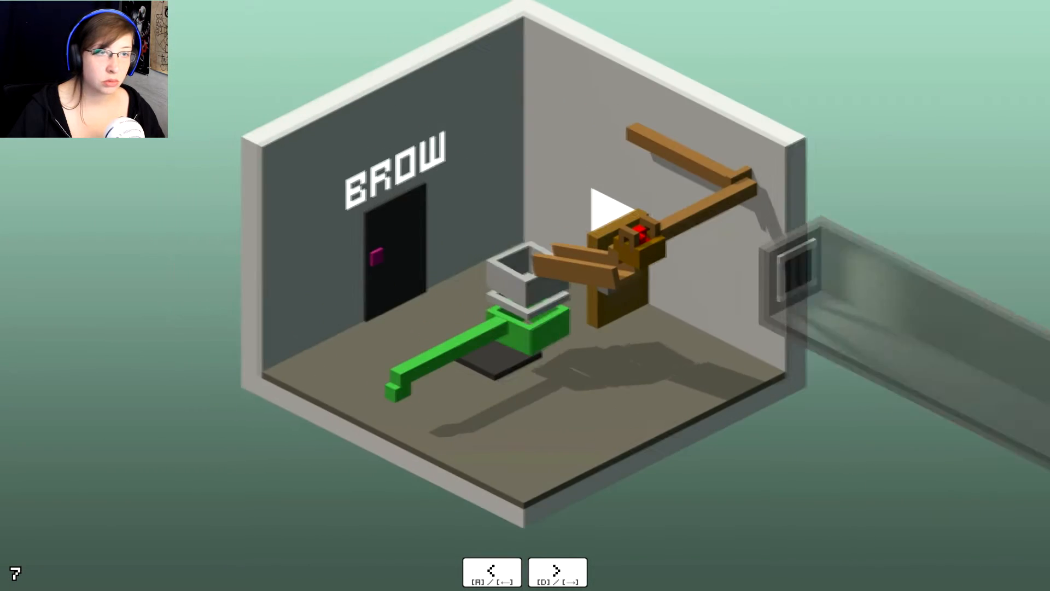
pyautogui.click(557, 571)
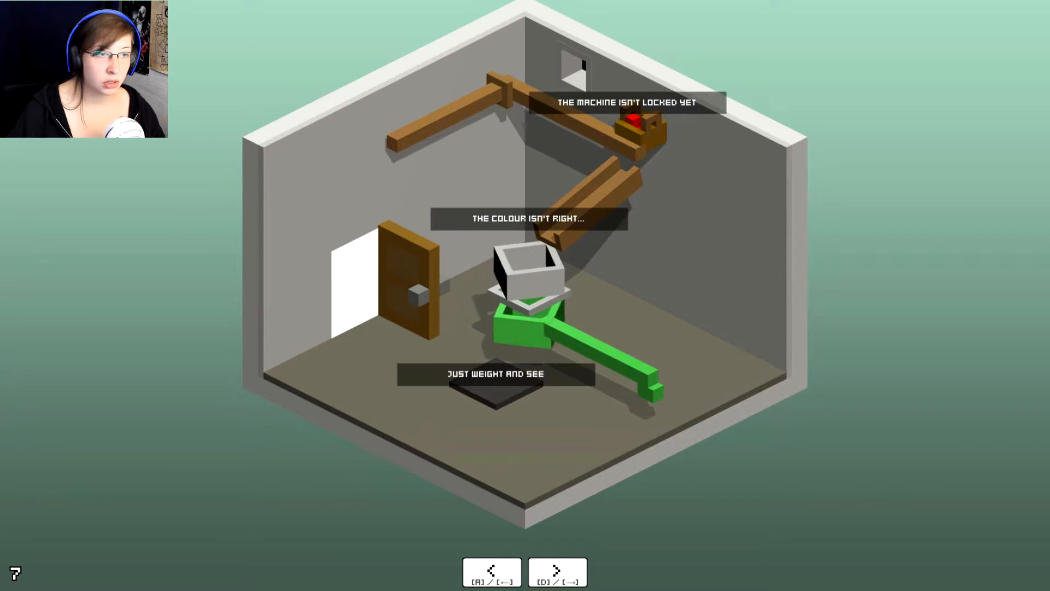
pyautogui.click(557, 571)
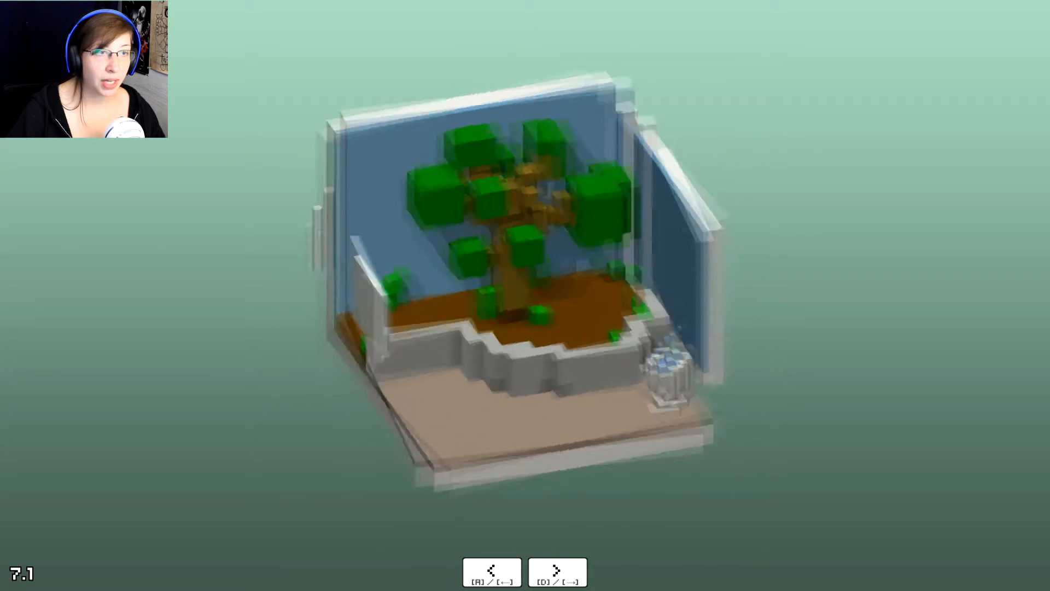
# - Rotate the tree room to its doorway and return to room 7's machine
pyautogui.click(558, 572)
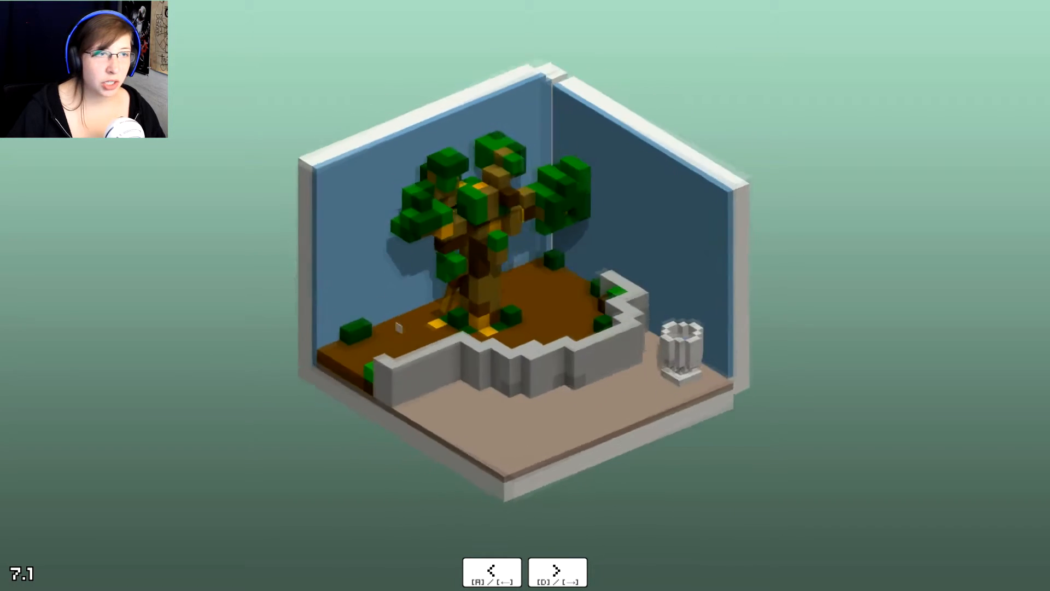
pyautogui.click(491, 571)
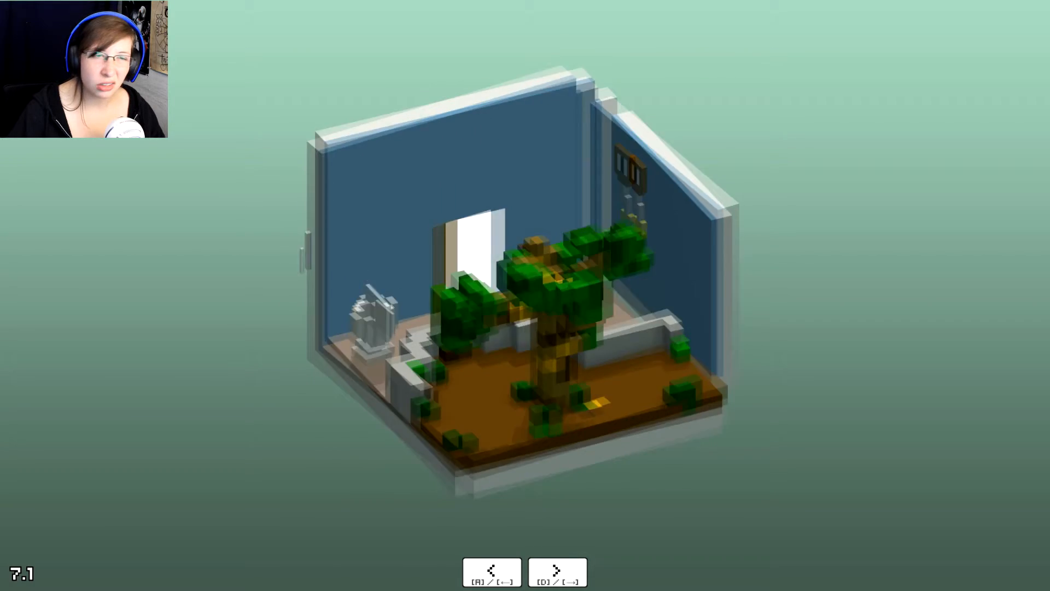
pyautogui.click(557, 571)
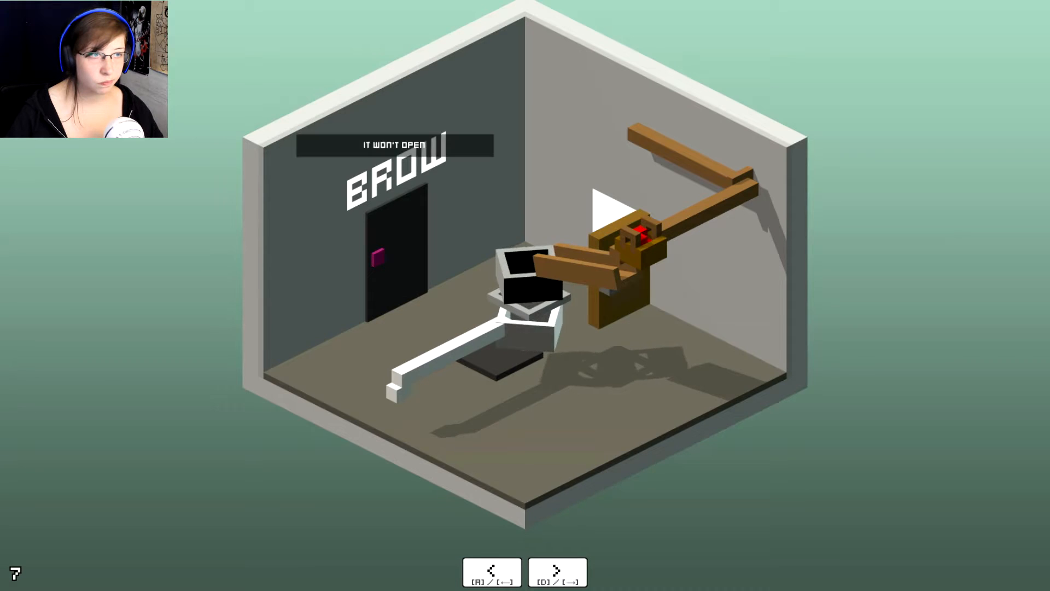
# - Rotate the room with the white machine and enter the four-tank room 7.2
pyautogui.click(557, 571)
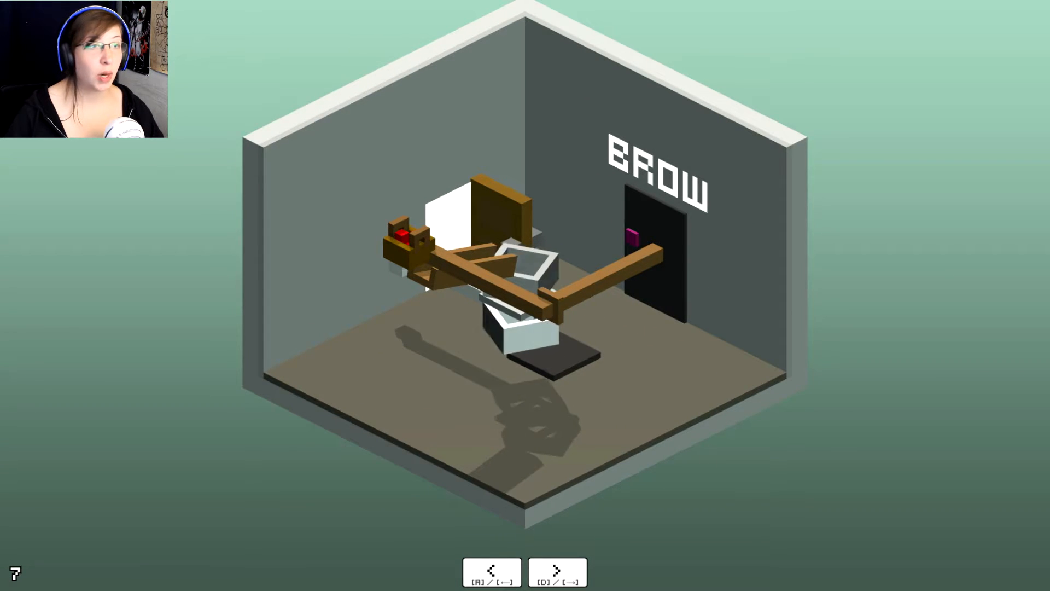
pyautogui.click(556, 571)
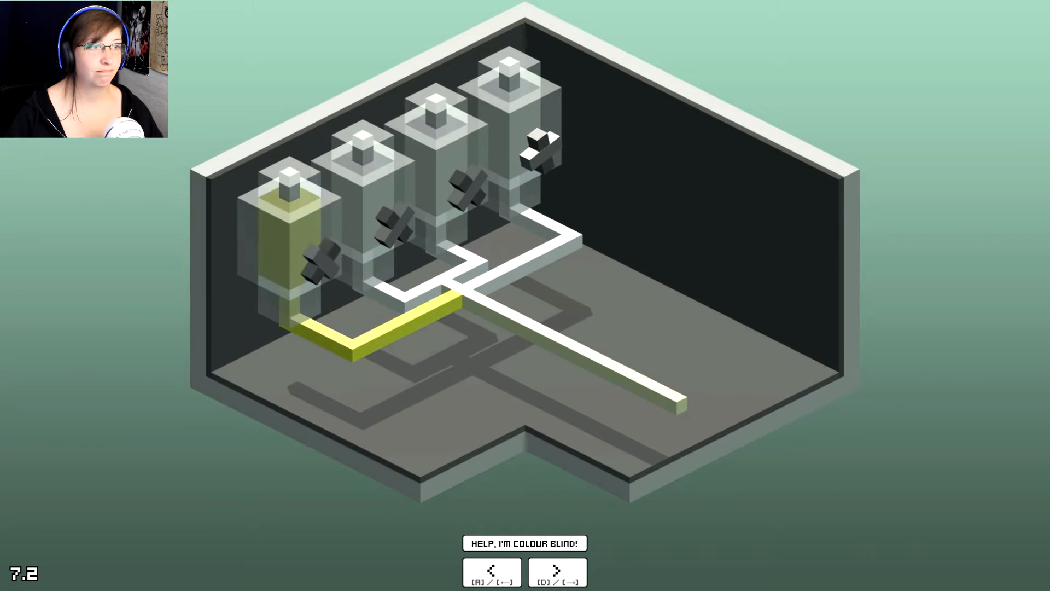
# - Show colour names, set the tanks to blue, red, orange and white, and return to room 7
pyautogui.click(512, 543)
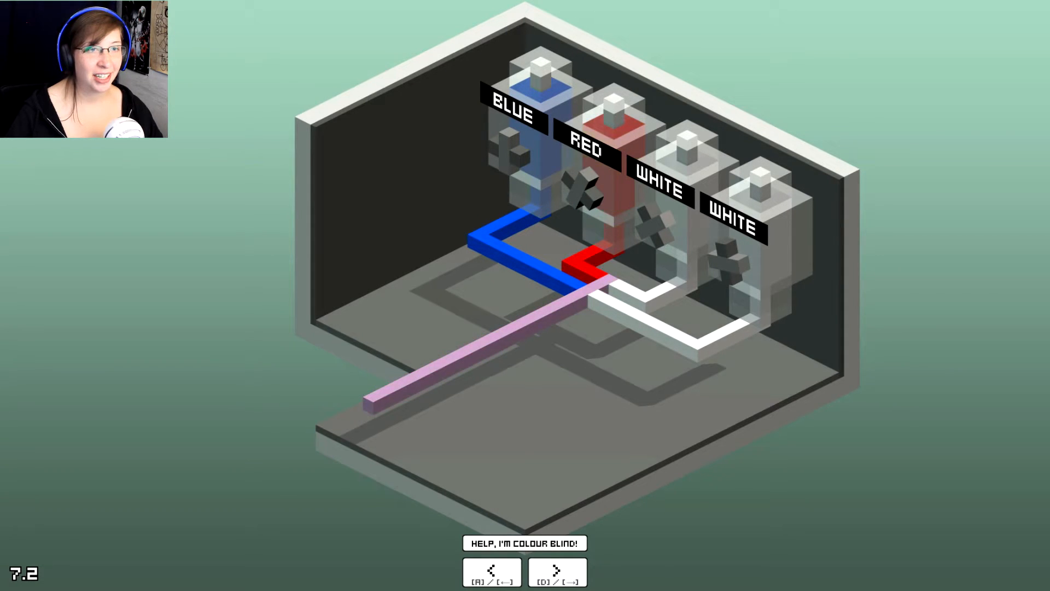
pyautogui.click(557, 571)
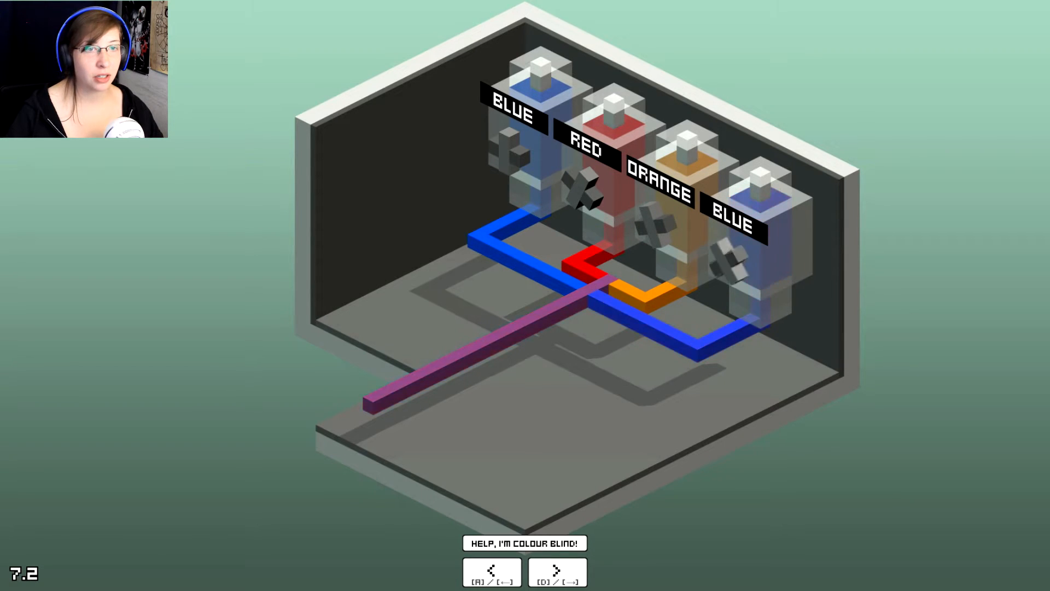
pyautogui.click(557, 570)
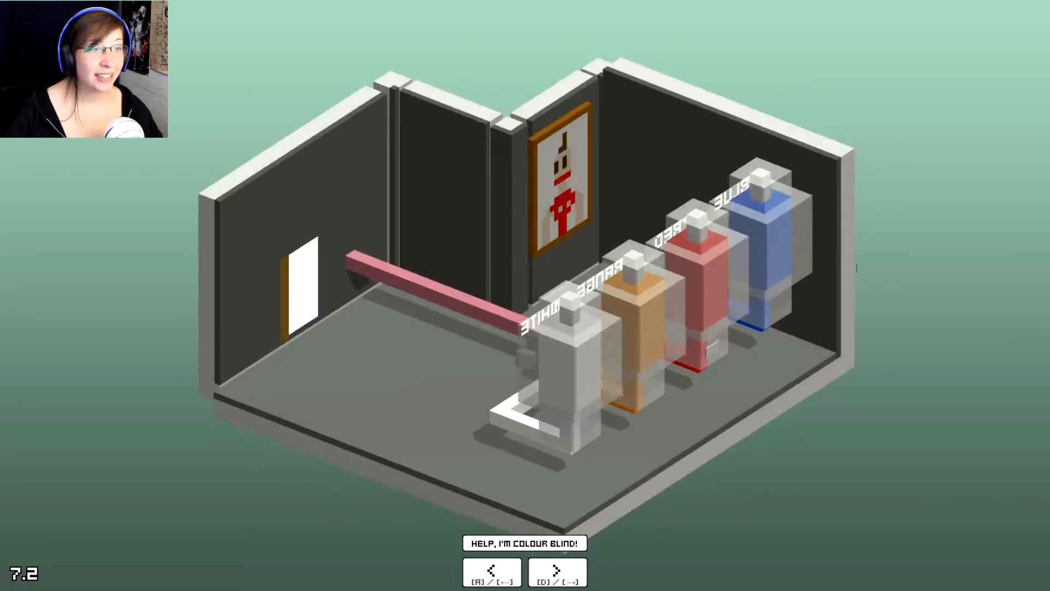
pyautogui.click(557, 571)
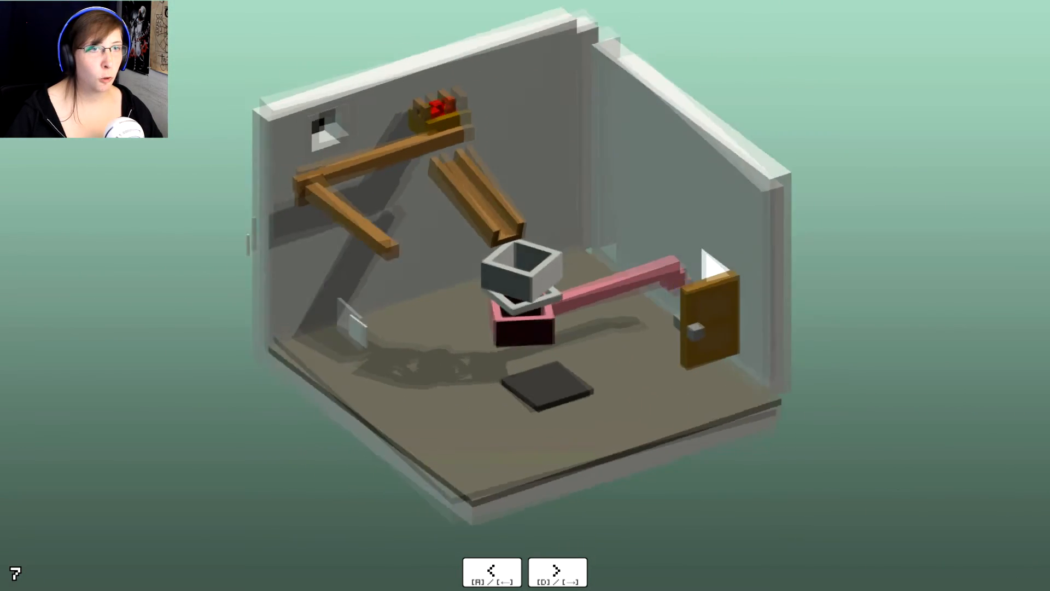
# - Drop the pink block onto the weight plate, then go through the opened BROW door
pyautogui.click(557, 570)
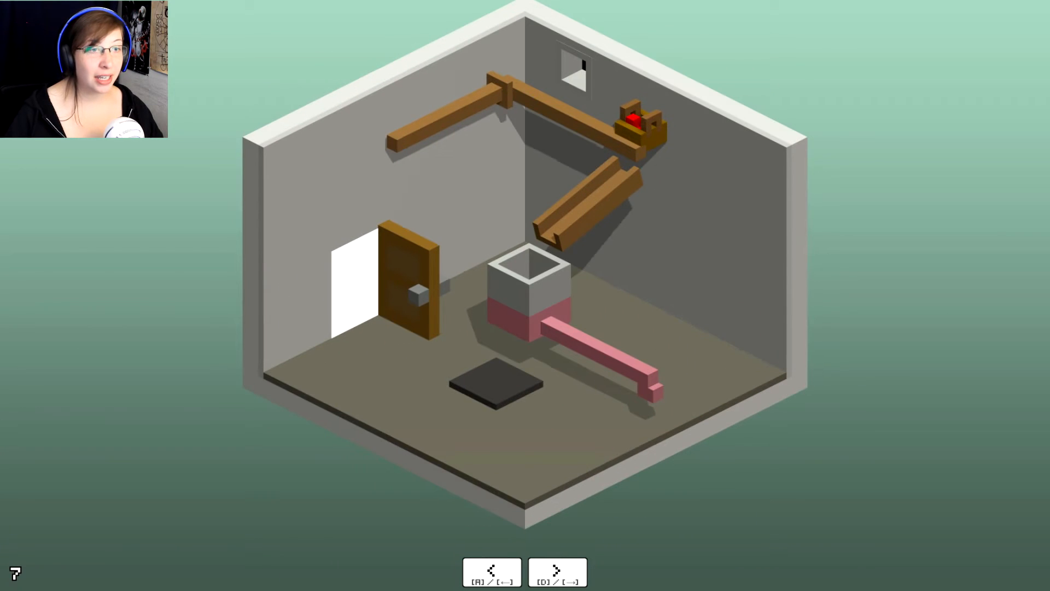
pyautogui.click(408, 281)
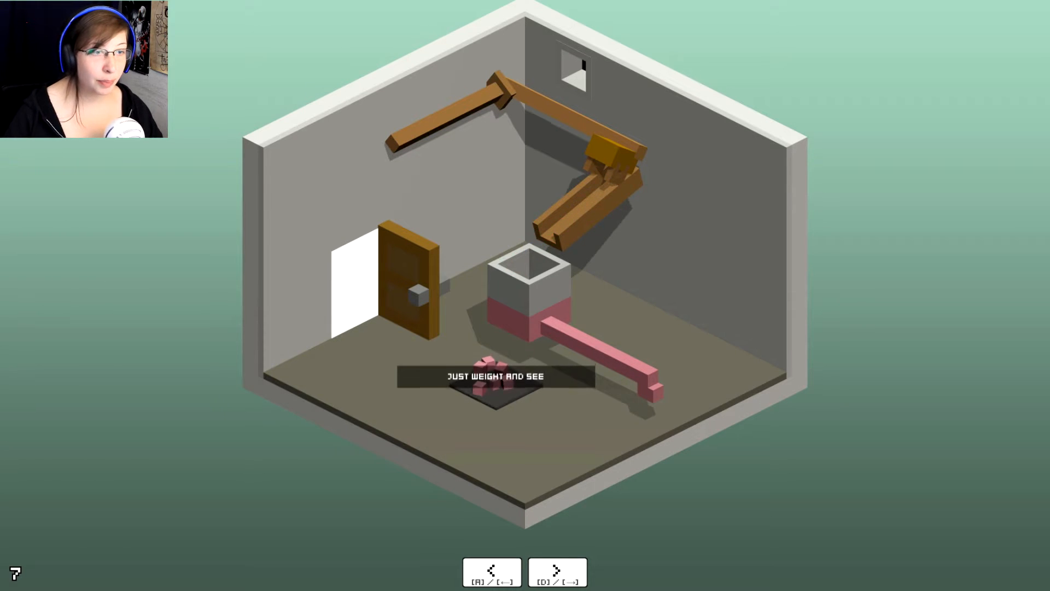
pyautogui.click(557, 570)
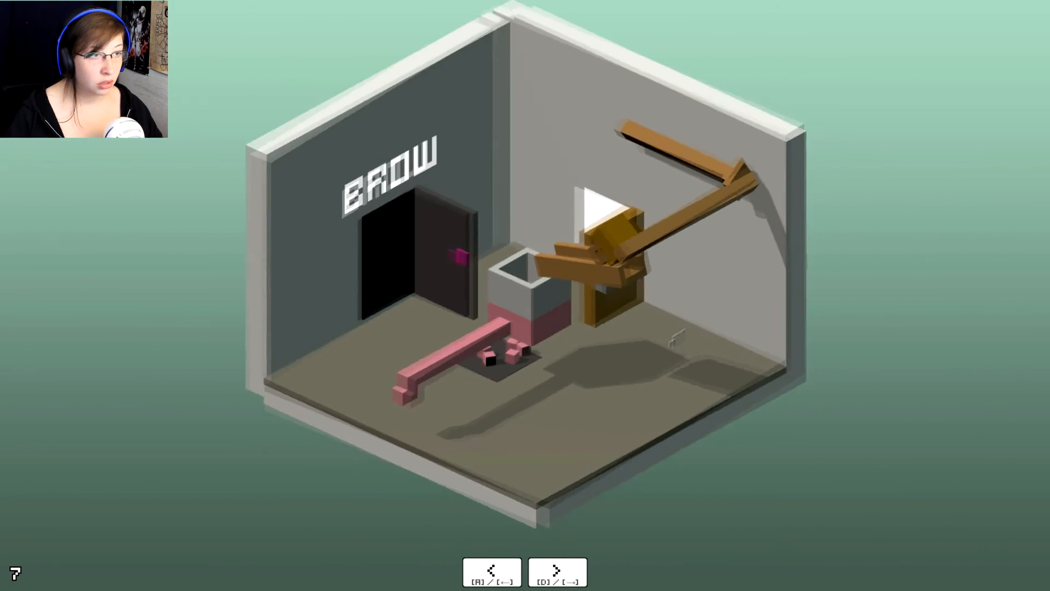
pyautogui.click(557, 570)
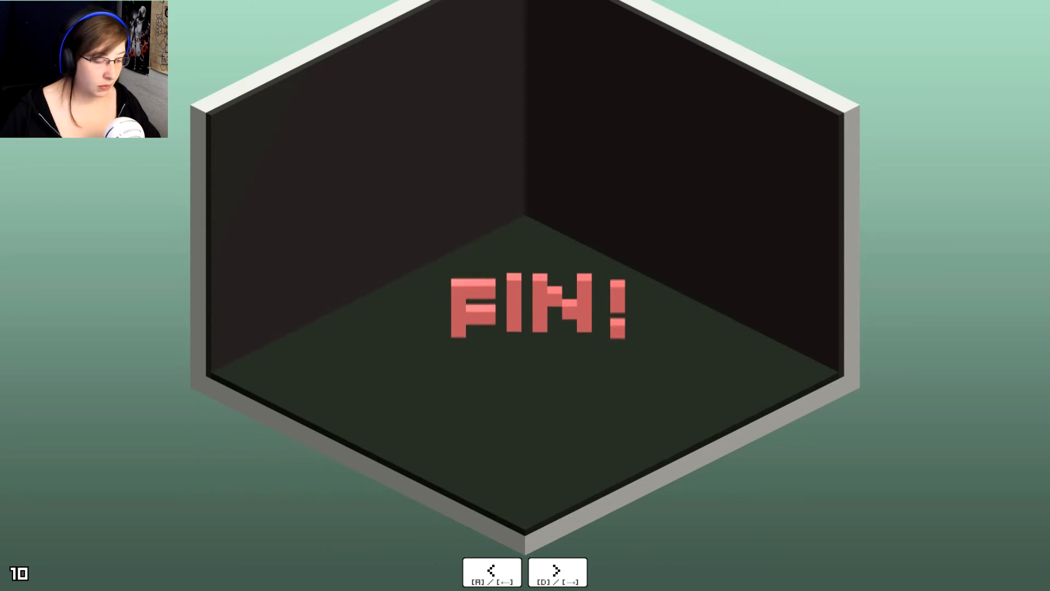
# - Rotate the FIN! room to reveal the two framed voxel pictures on its walls
pyautogui.click(556, 571)
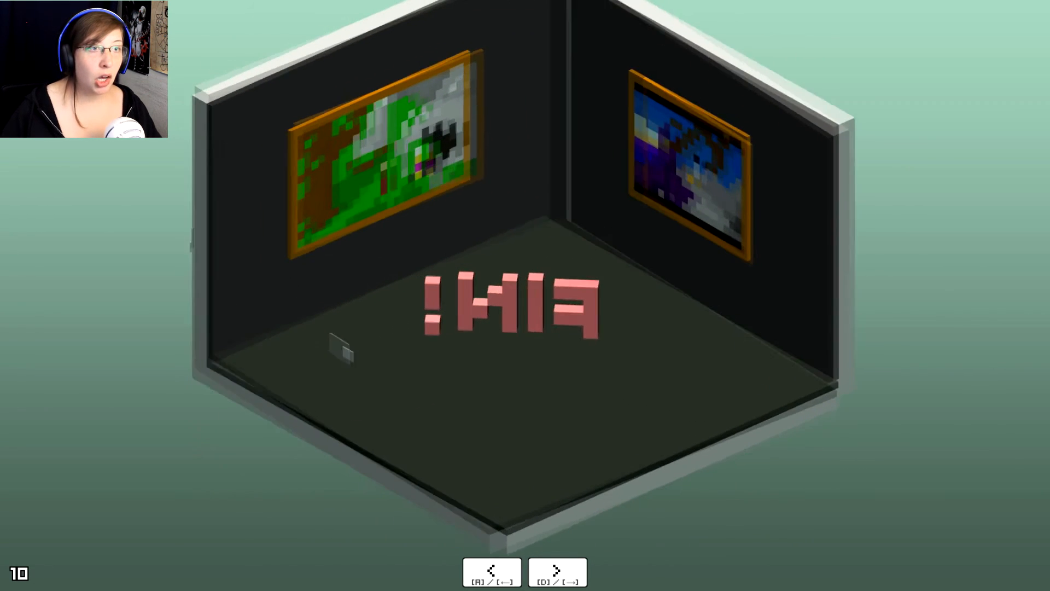